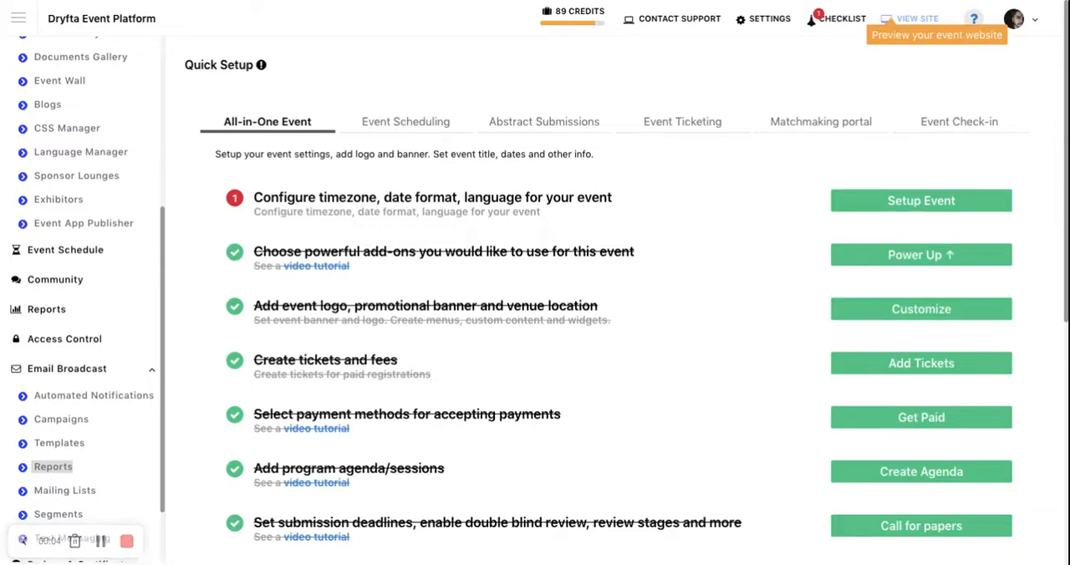
mouse_move(187, 451)
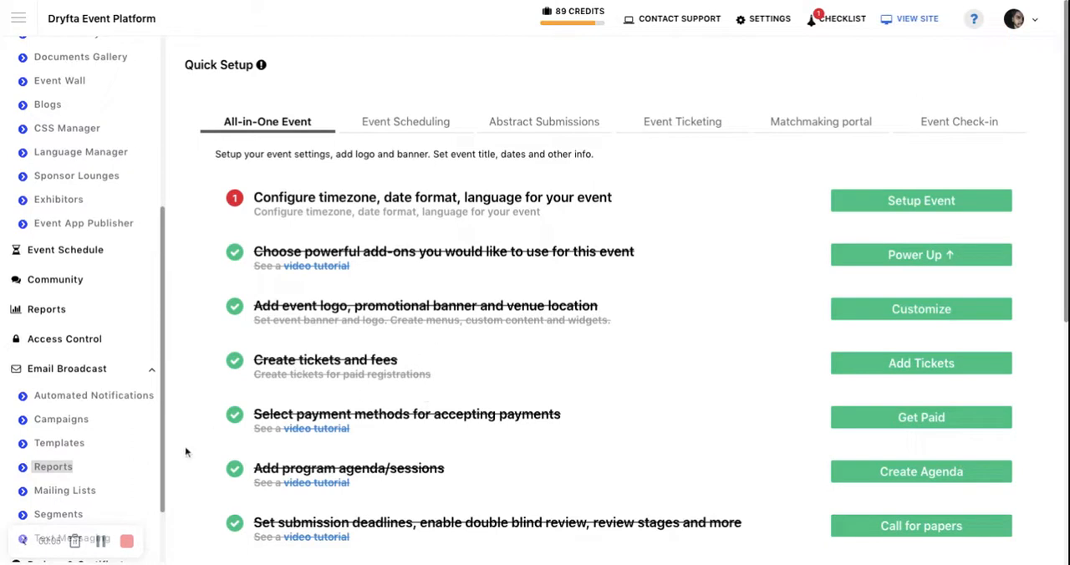
mouse_move(167, 508)
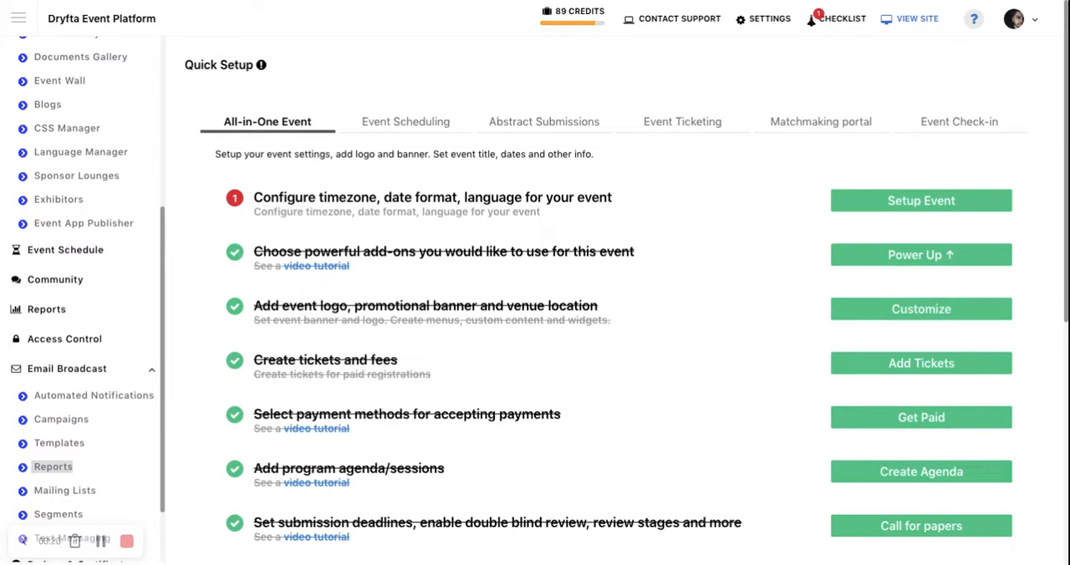
mouse_move(179, 458)
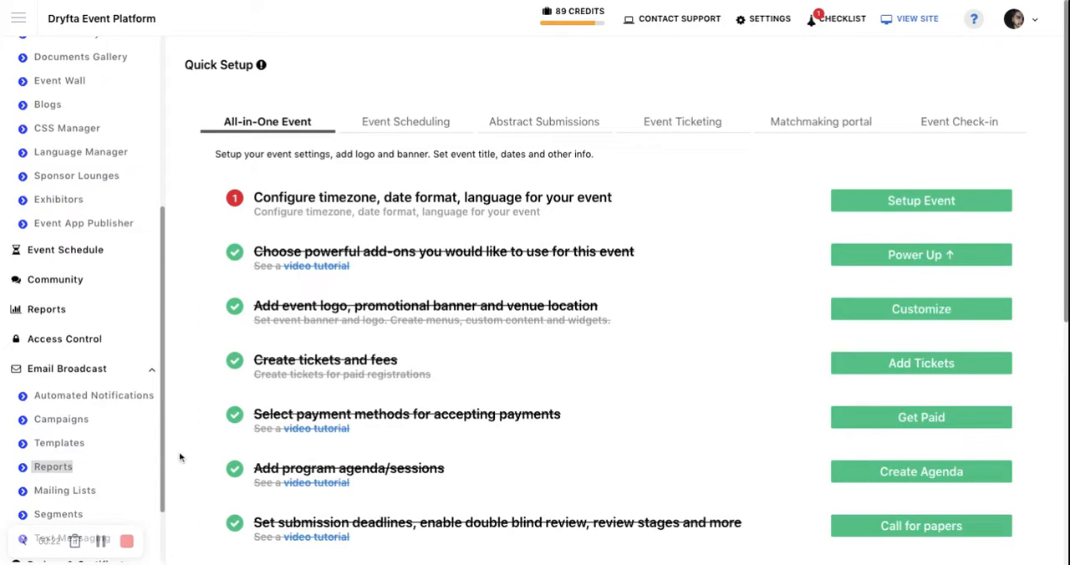
mouse_move(769, 18)
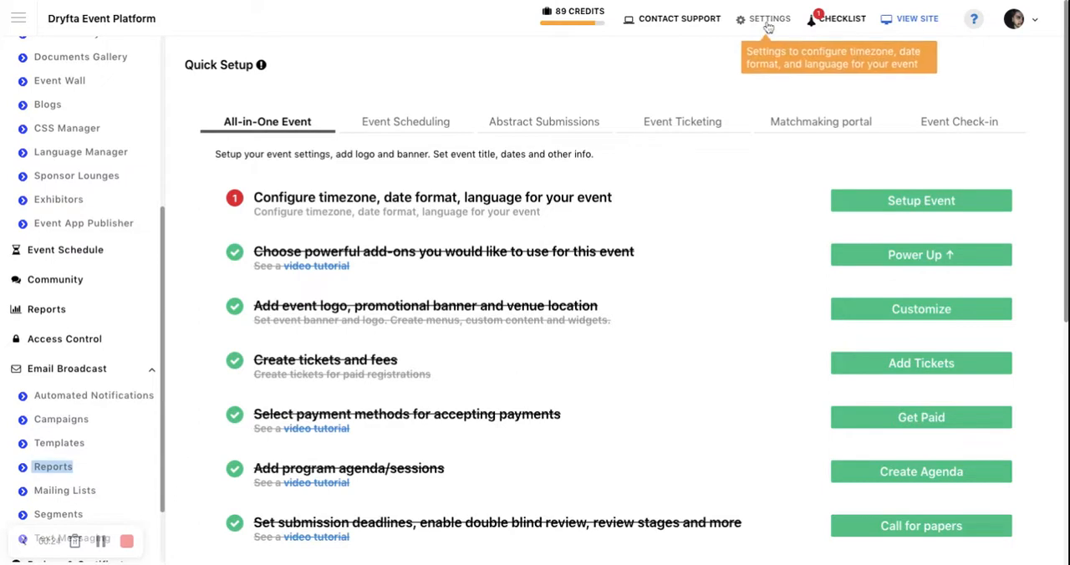
Go to the event Settings page showing Google Analytics code UA-60894180-1 and site name IAS 2017.
left_click(769, 19)
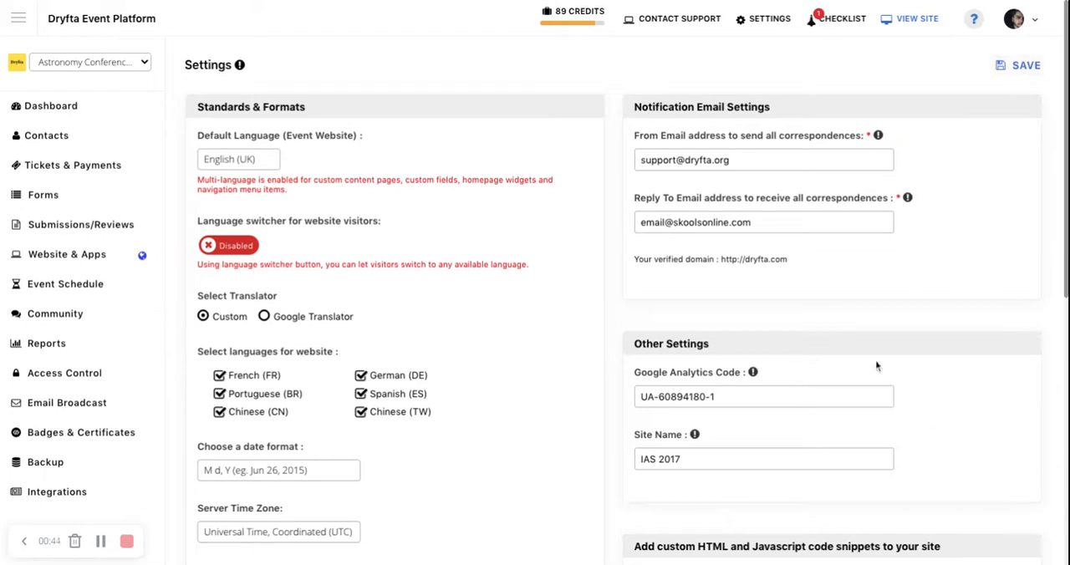
mouse_move(592, 373)
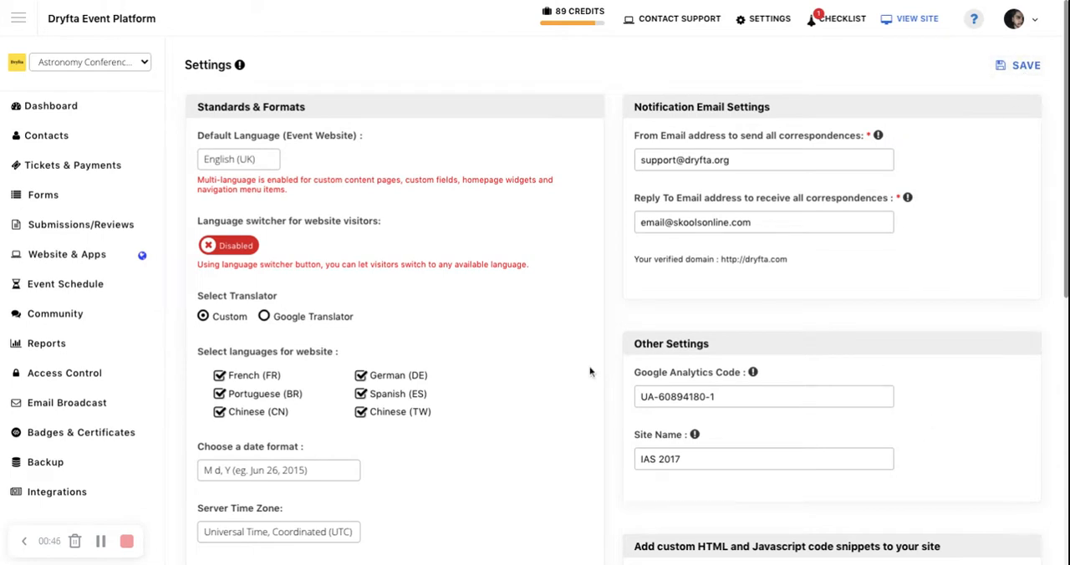
mouse_move(266, 515)
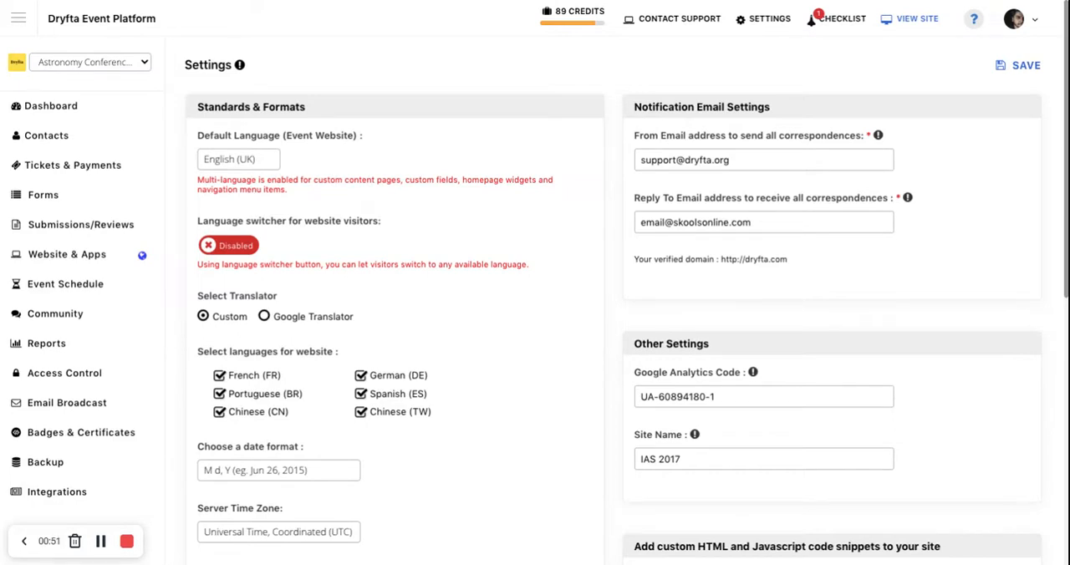
mouse_move(425, 479)
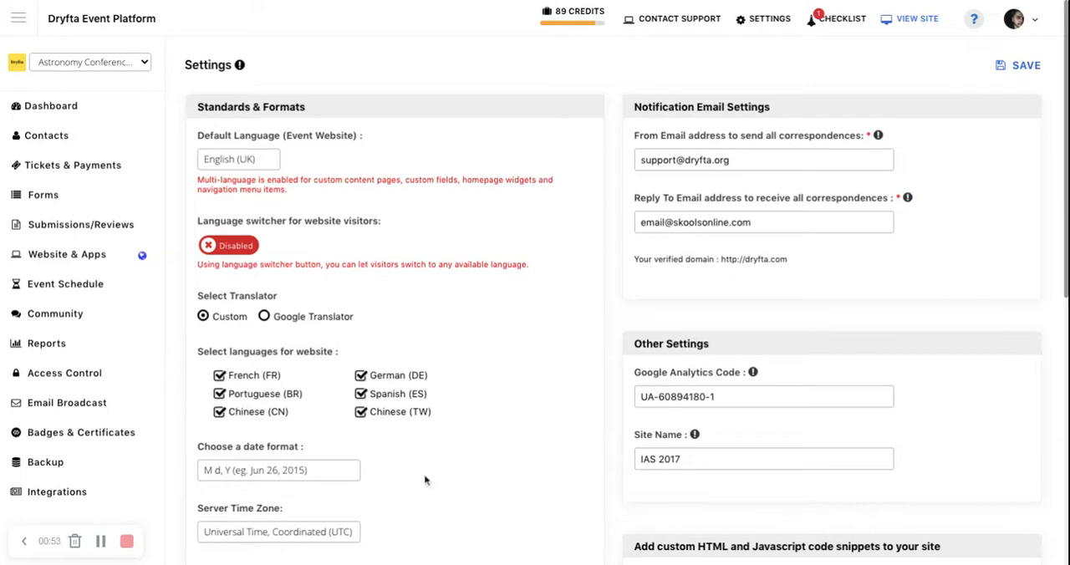
mouse_move(578, 384)
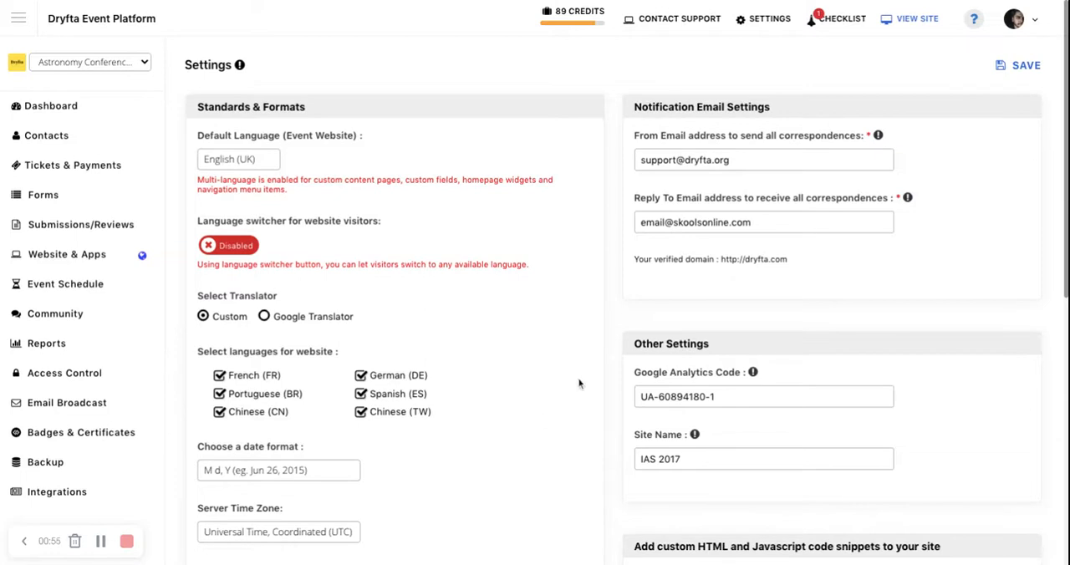
mouse_move(580, 385)
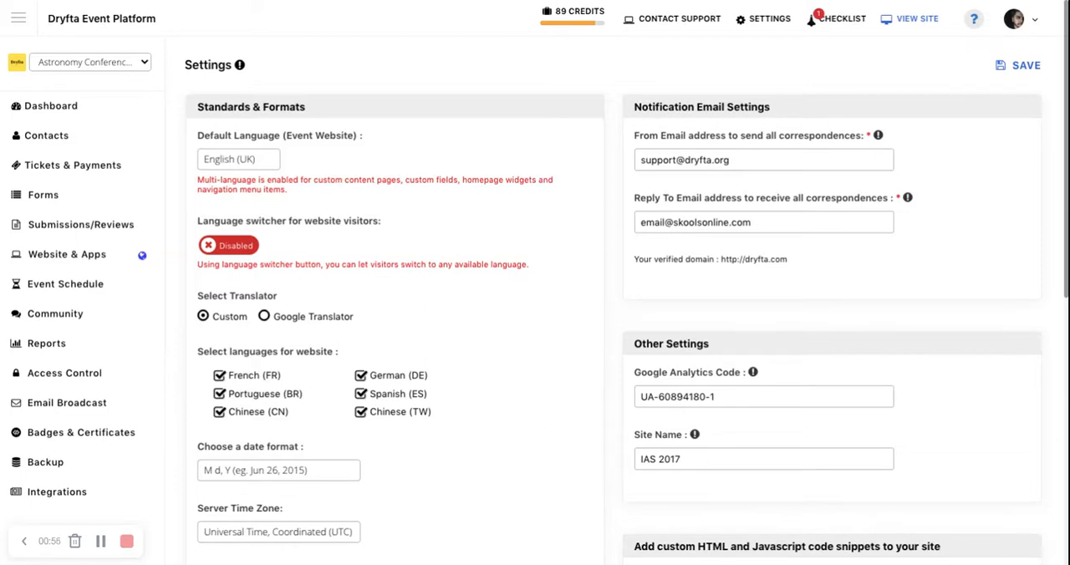